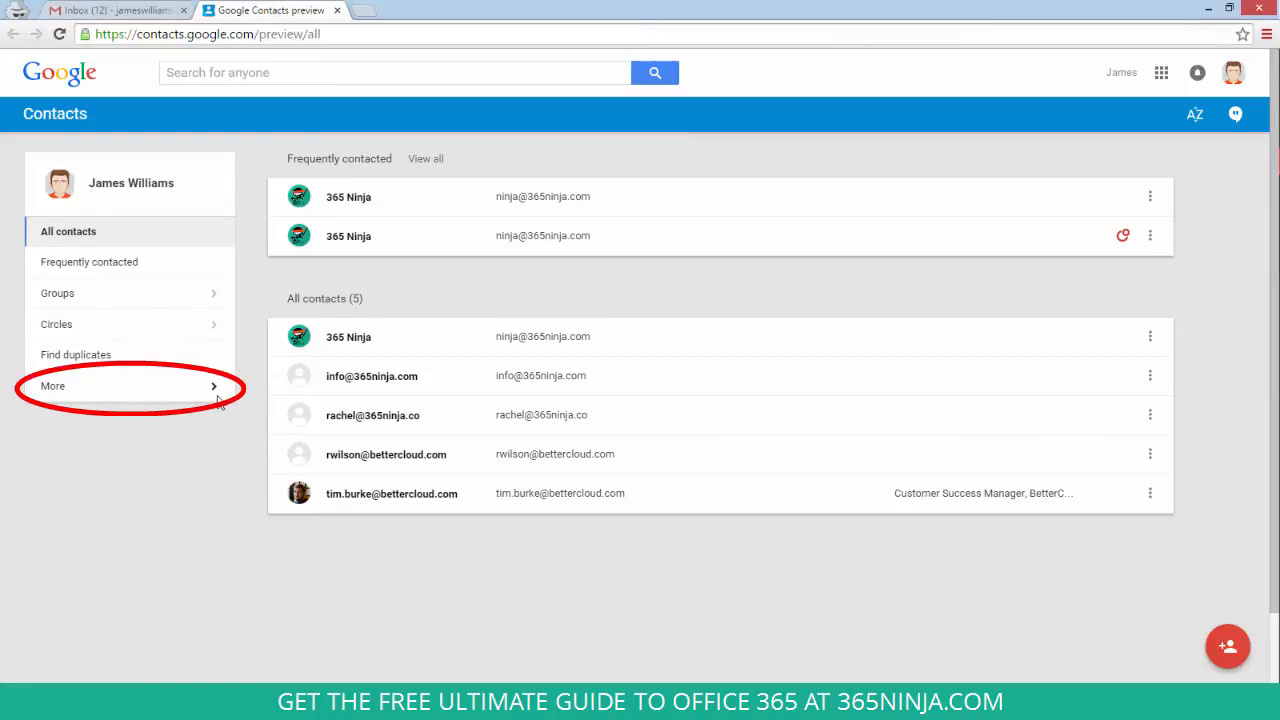
- From the preview's More > Export, follow the prompt to the old Google Contacts
click(52, 384)
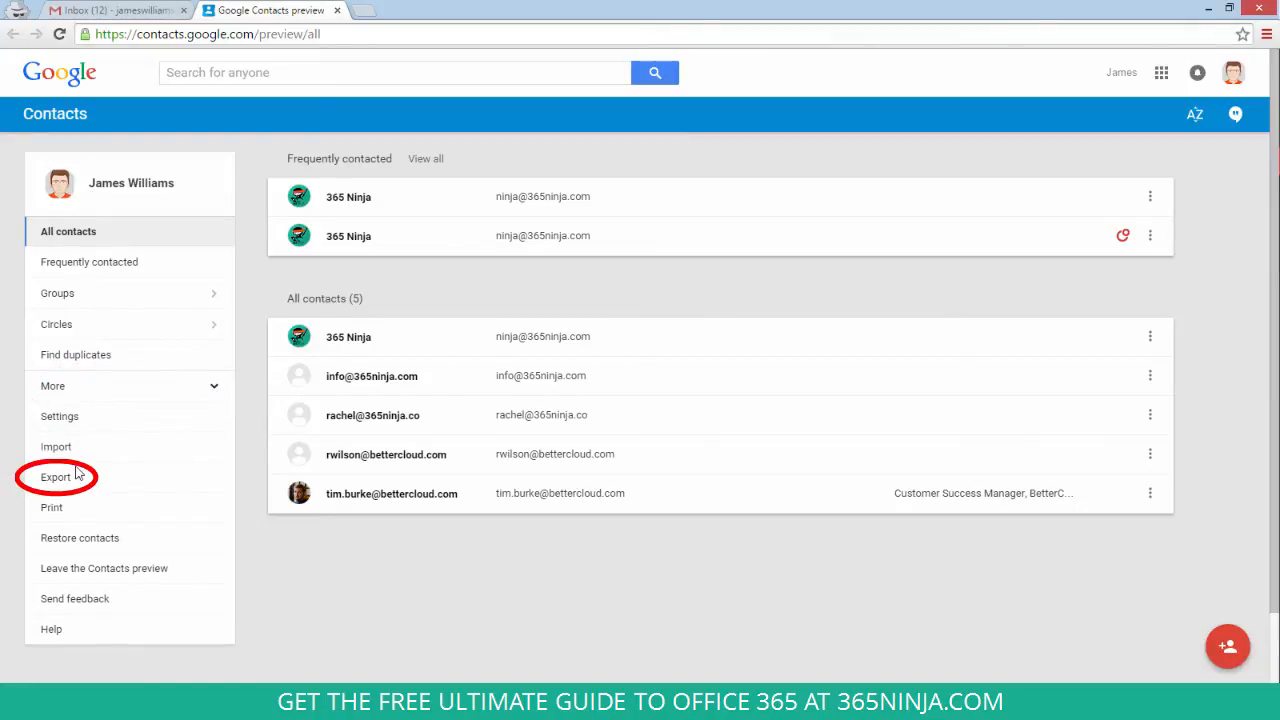
click(56, 476)
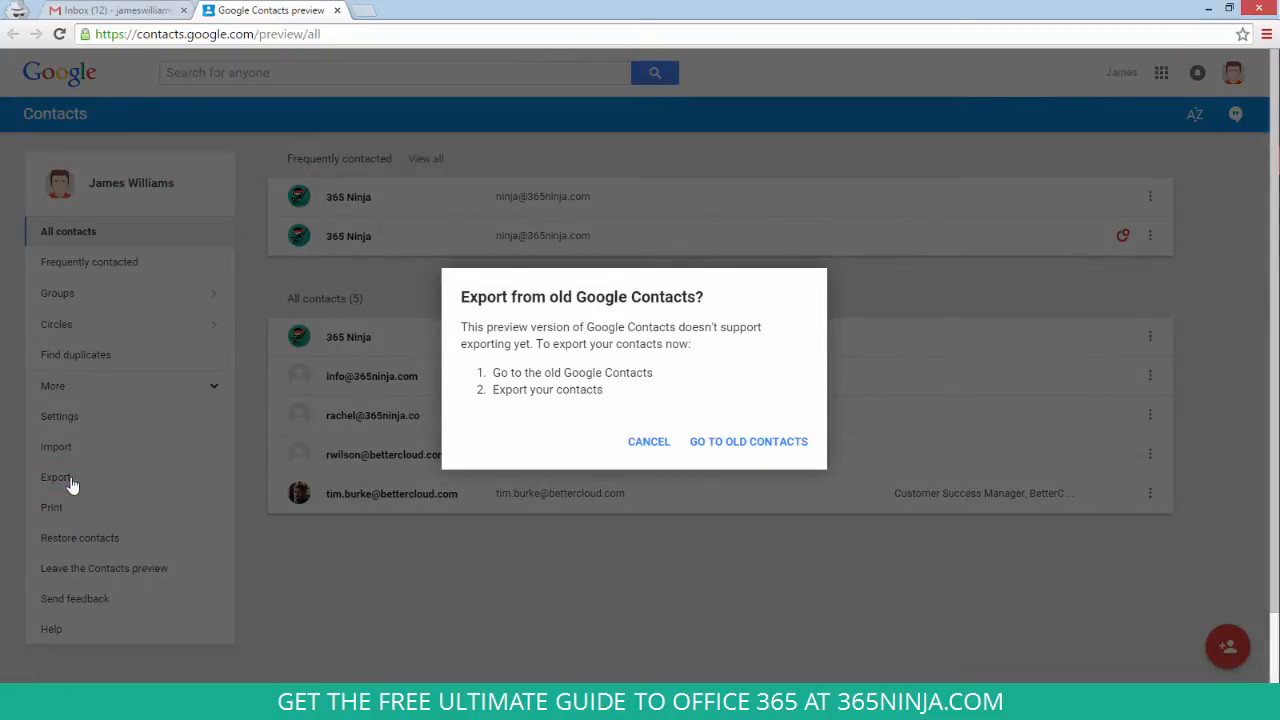
click(748, 442)
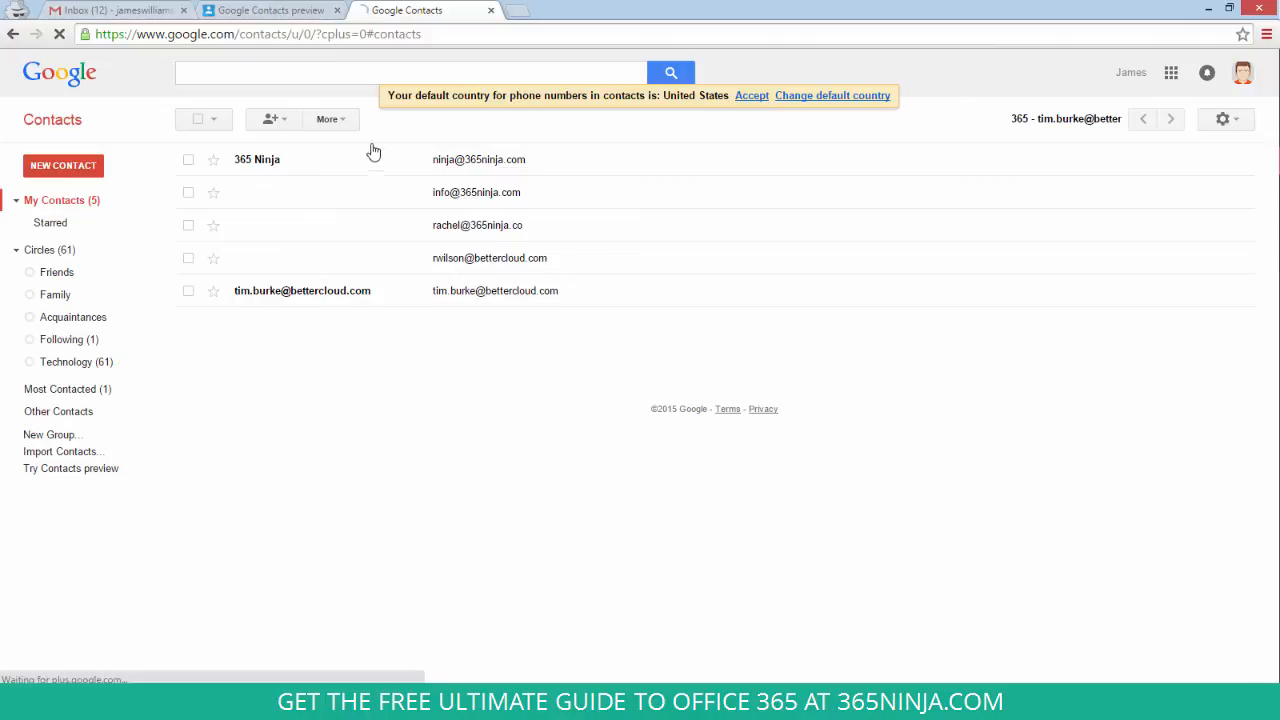
- Export the My Contacts group in Outlook CSV format, downloading contacts.csv
click(330, 120)
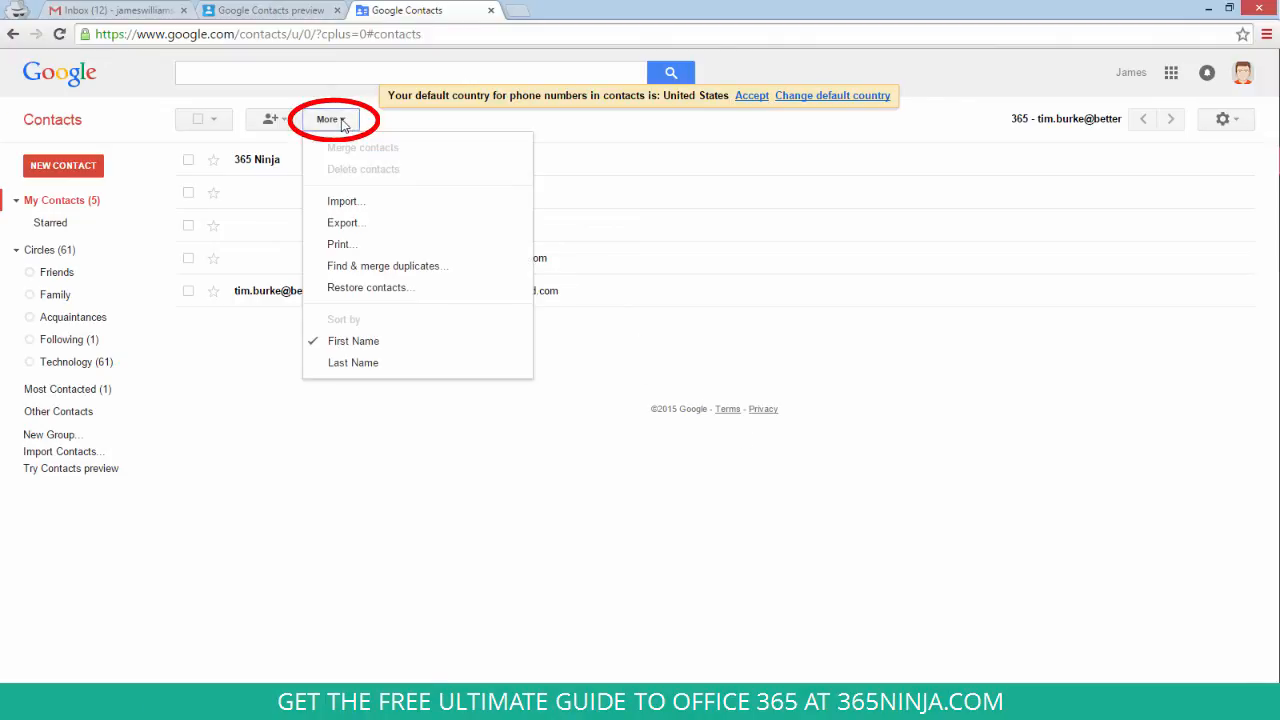
click(344, 222)
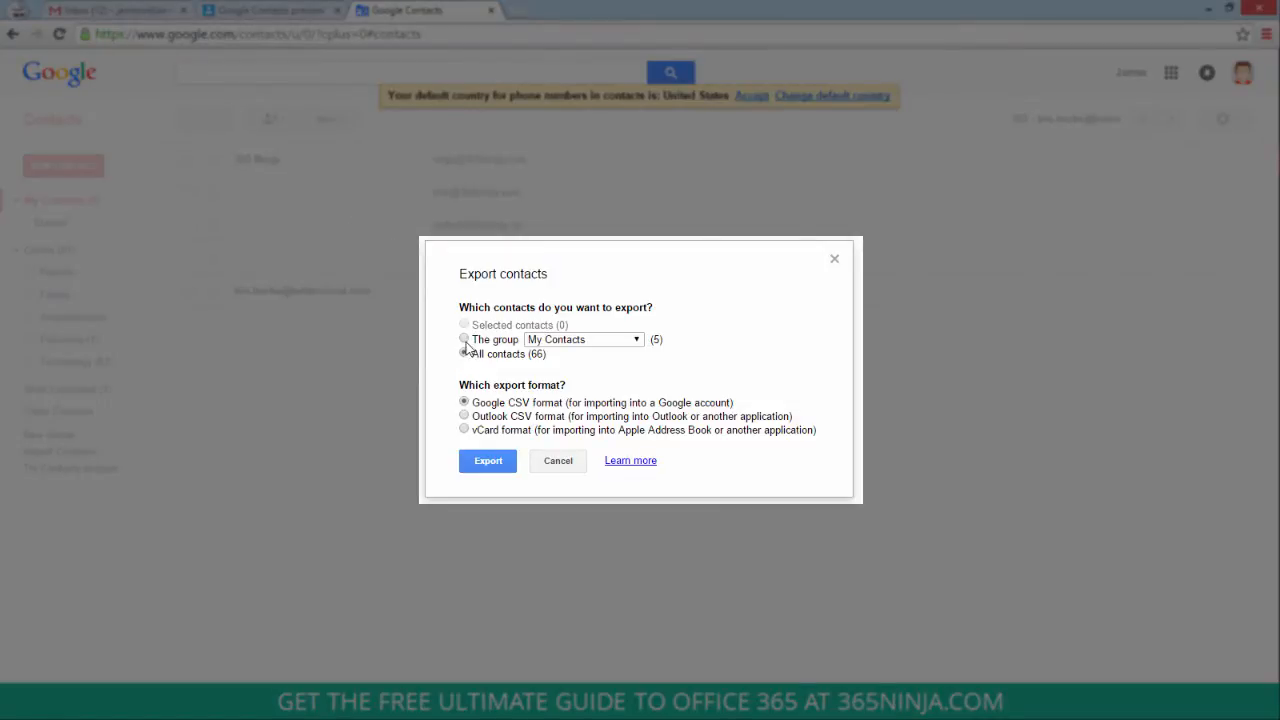
click(464, 340)
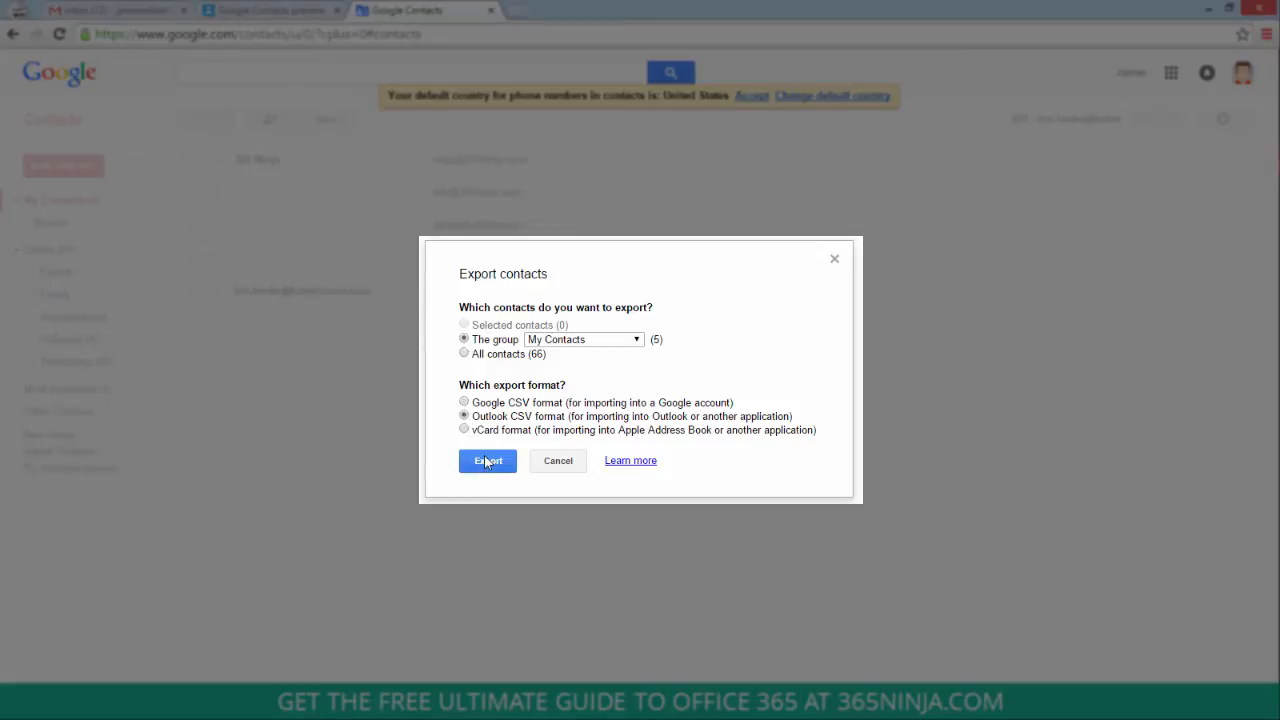
click(488, 460)
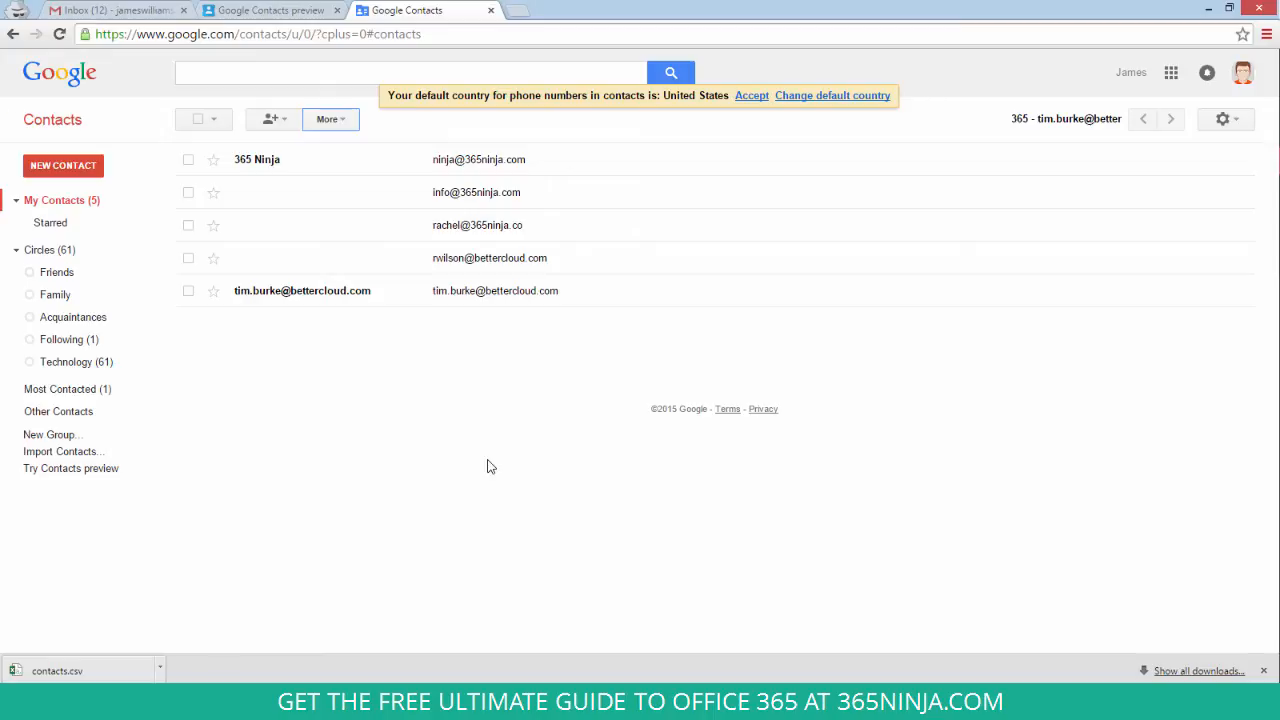
mouse_move(132, 584)
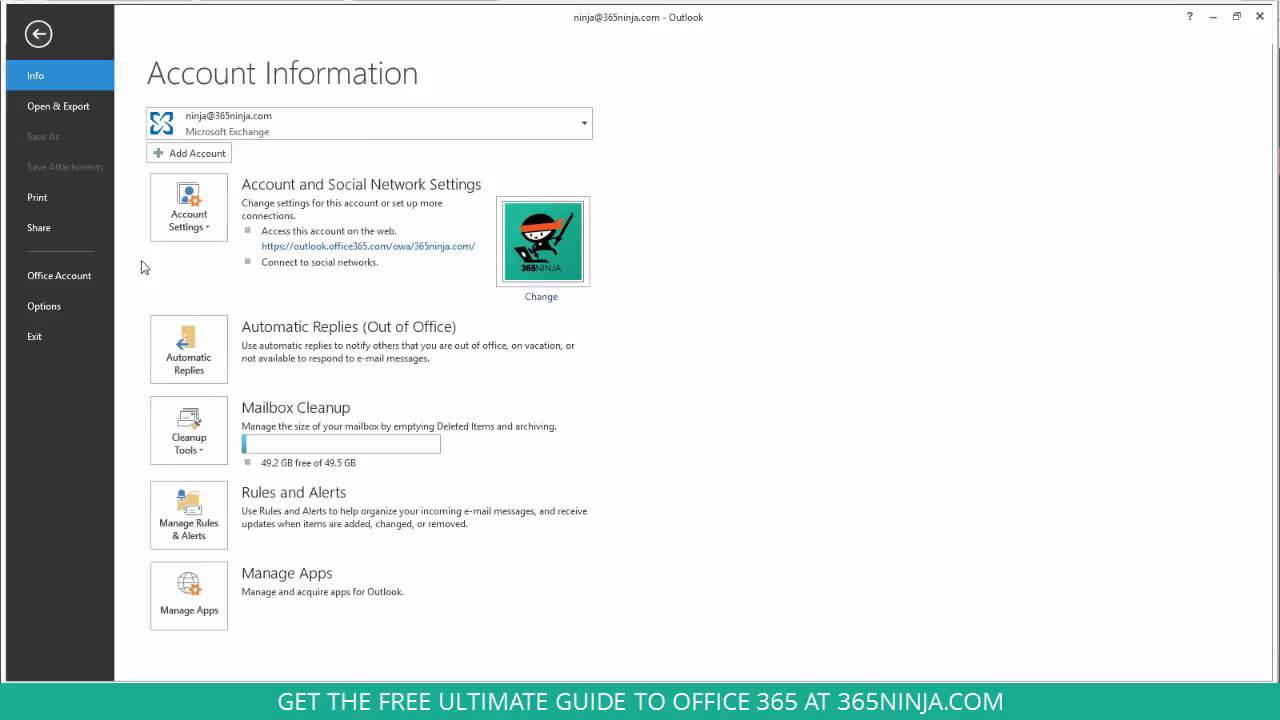
mouse_move(144, 248)
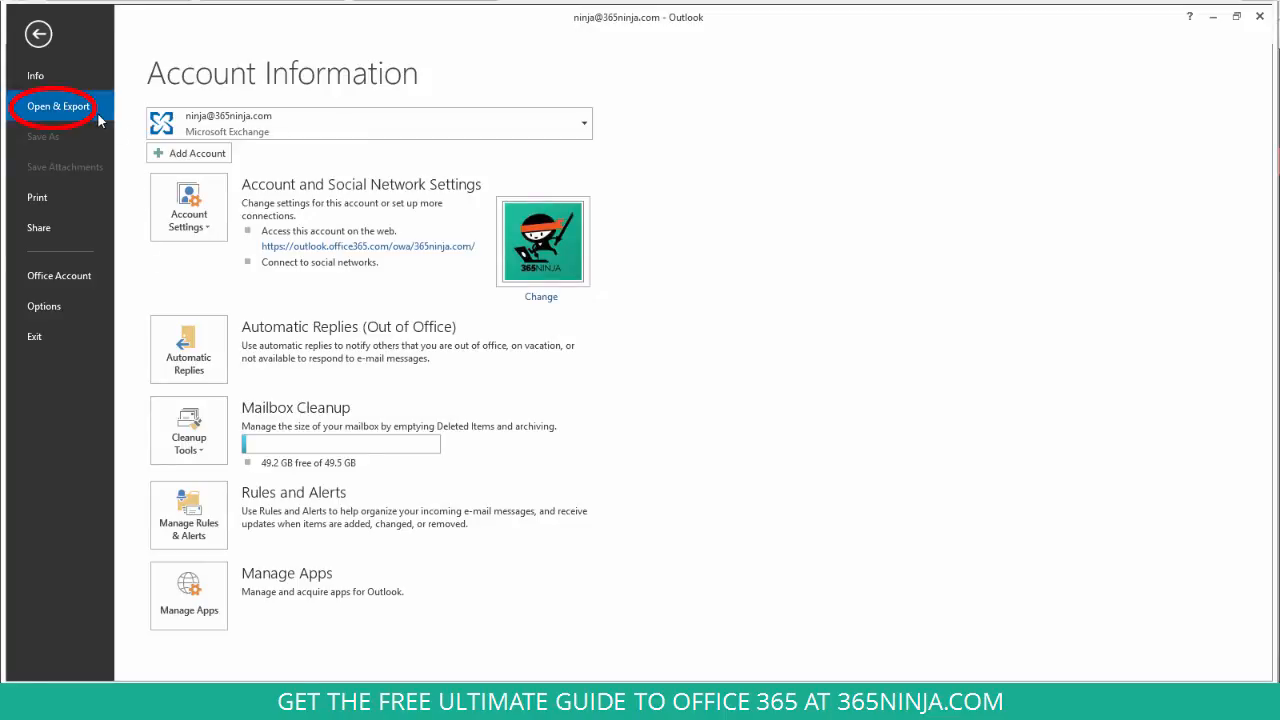
- From File > Open & Export, launch the Import and Export Wizard
click(58, 106)
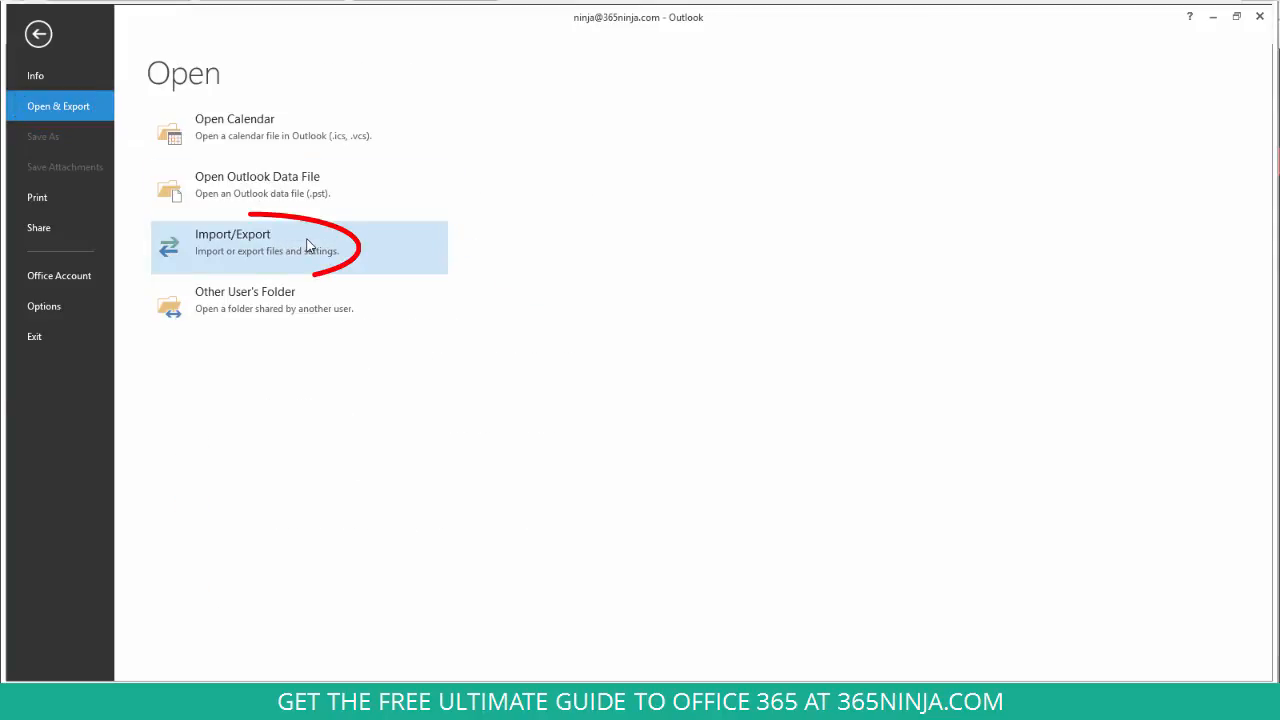
click(232, 242)
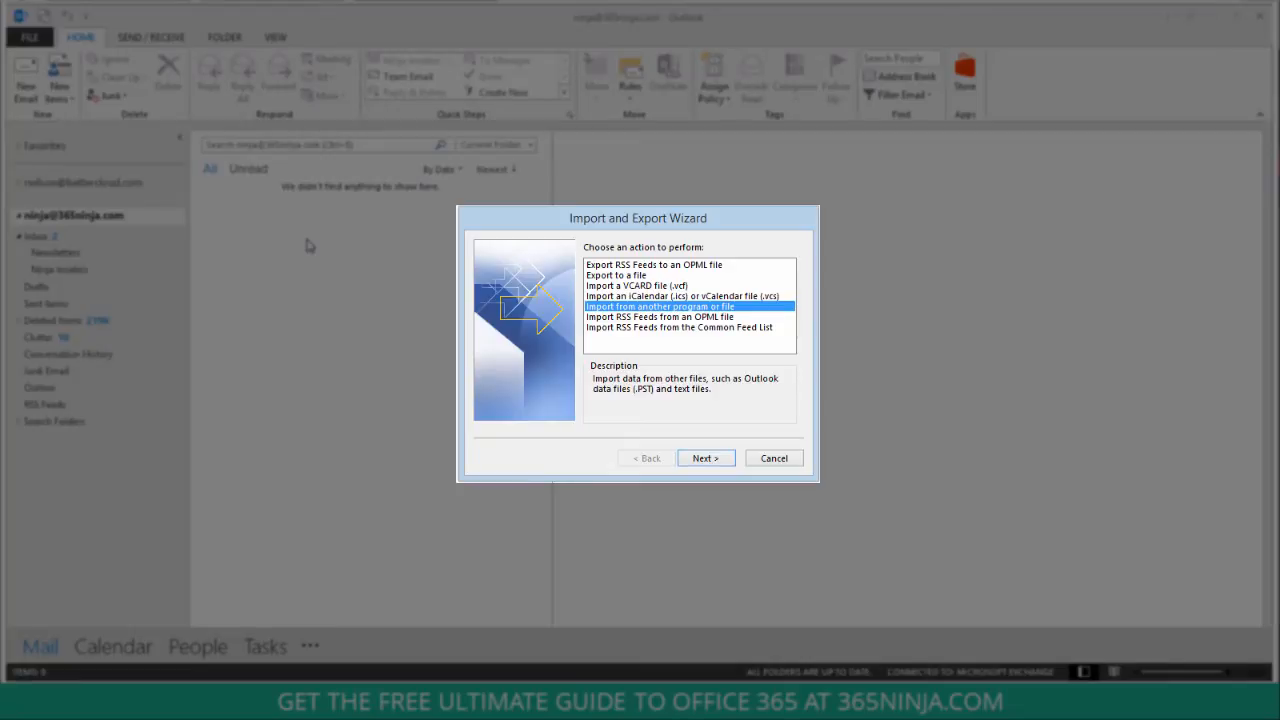
mouse_move(696, 420)
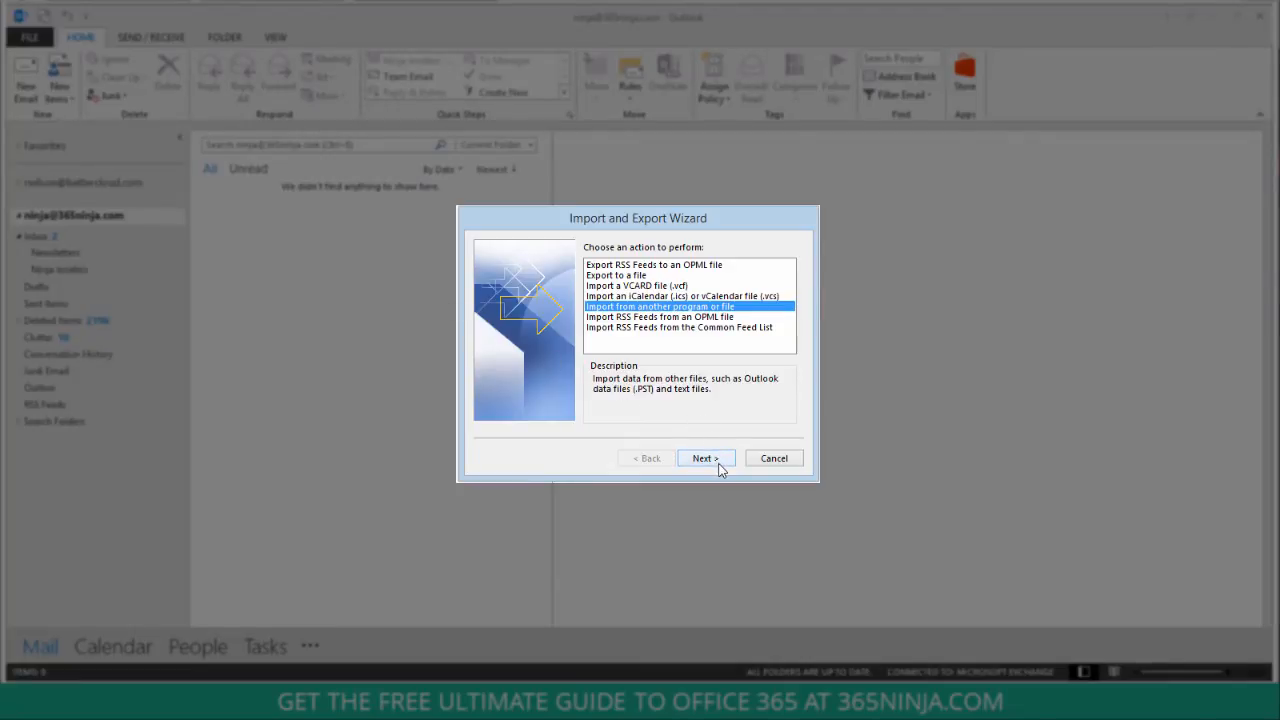
- Import Comma Separated Values, selecting contacts.csv from Downloads with Allow duplicates kept
click(702, 458)
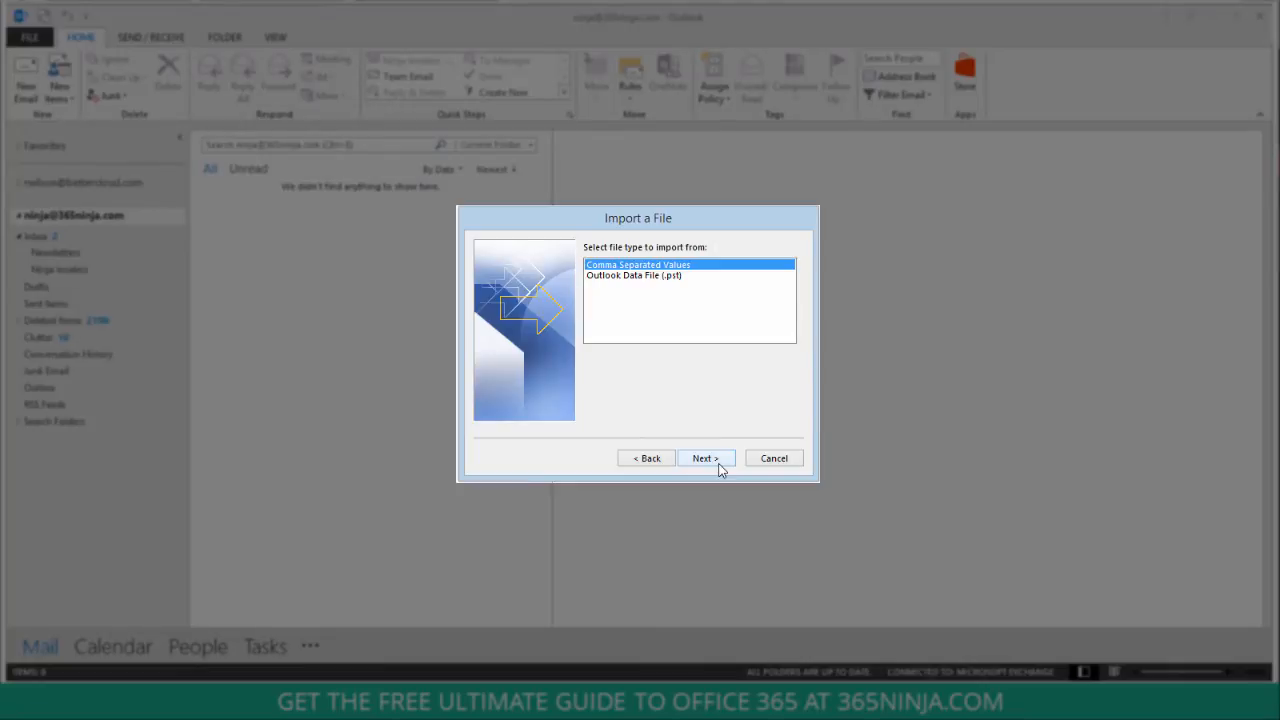
click(704, 458)
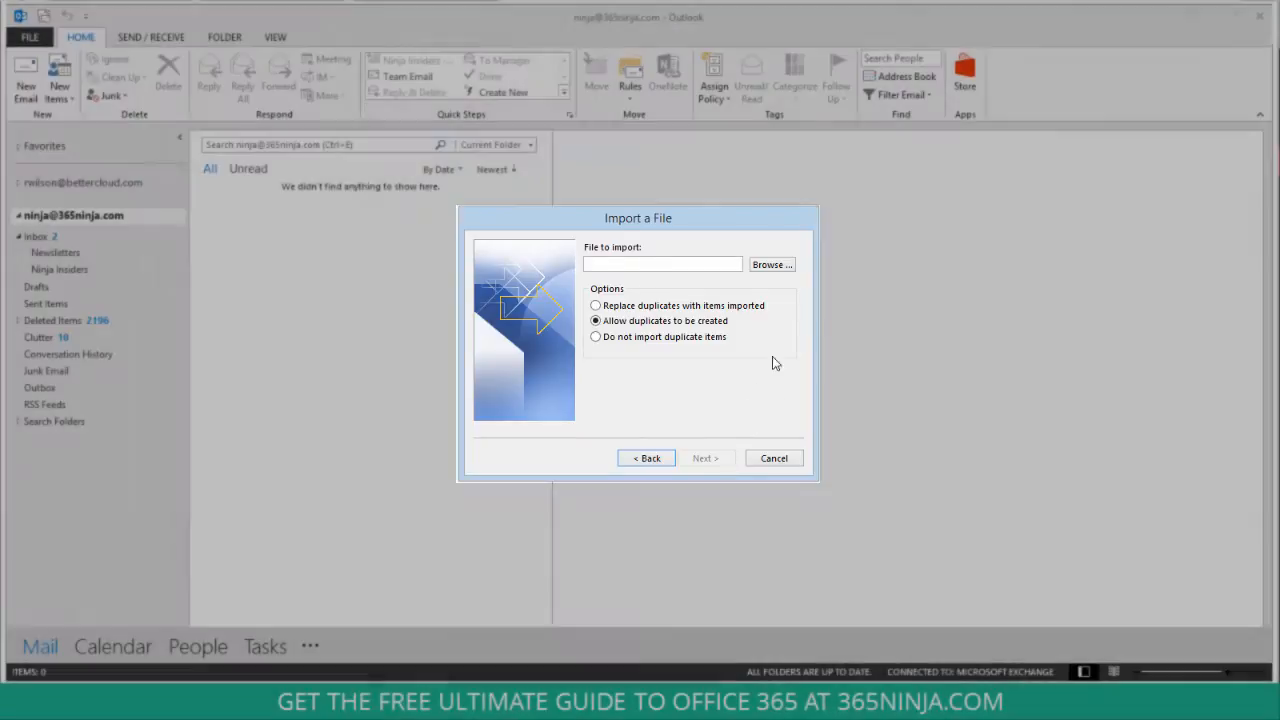
click(772, 264)
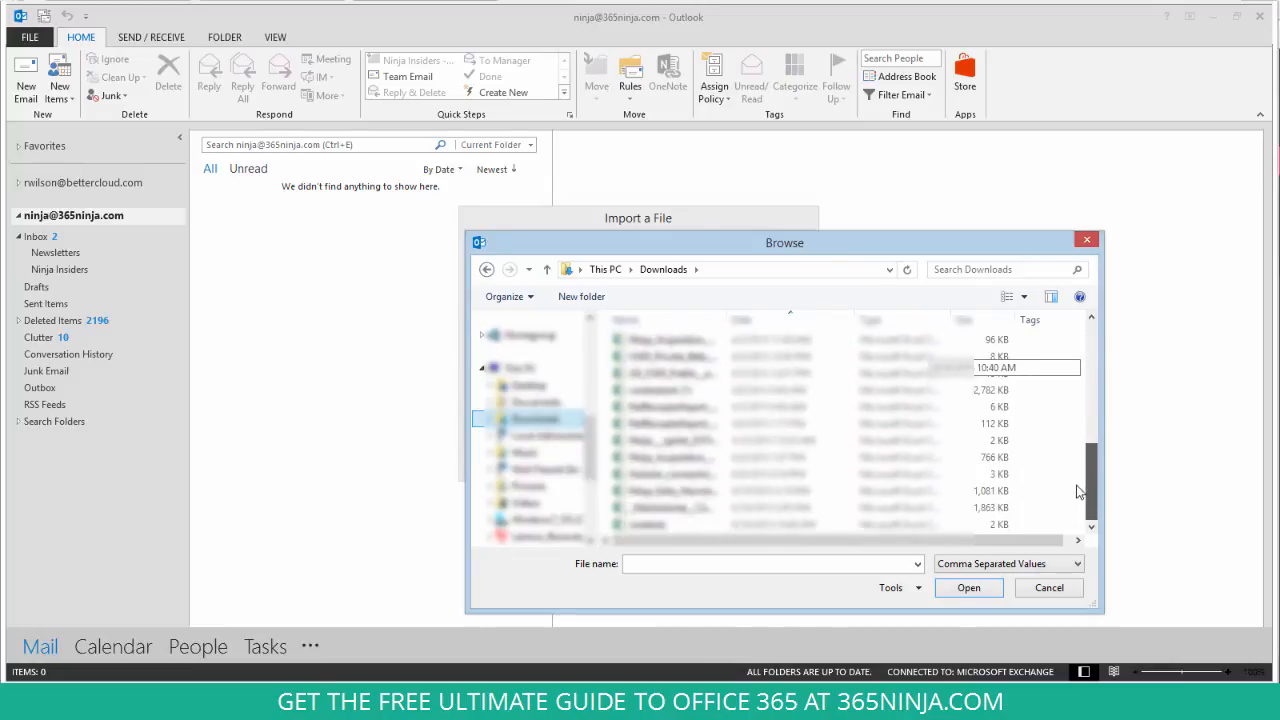
click(968, 588)
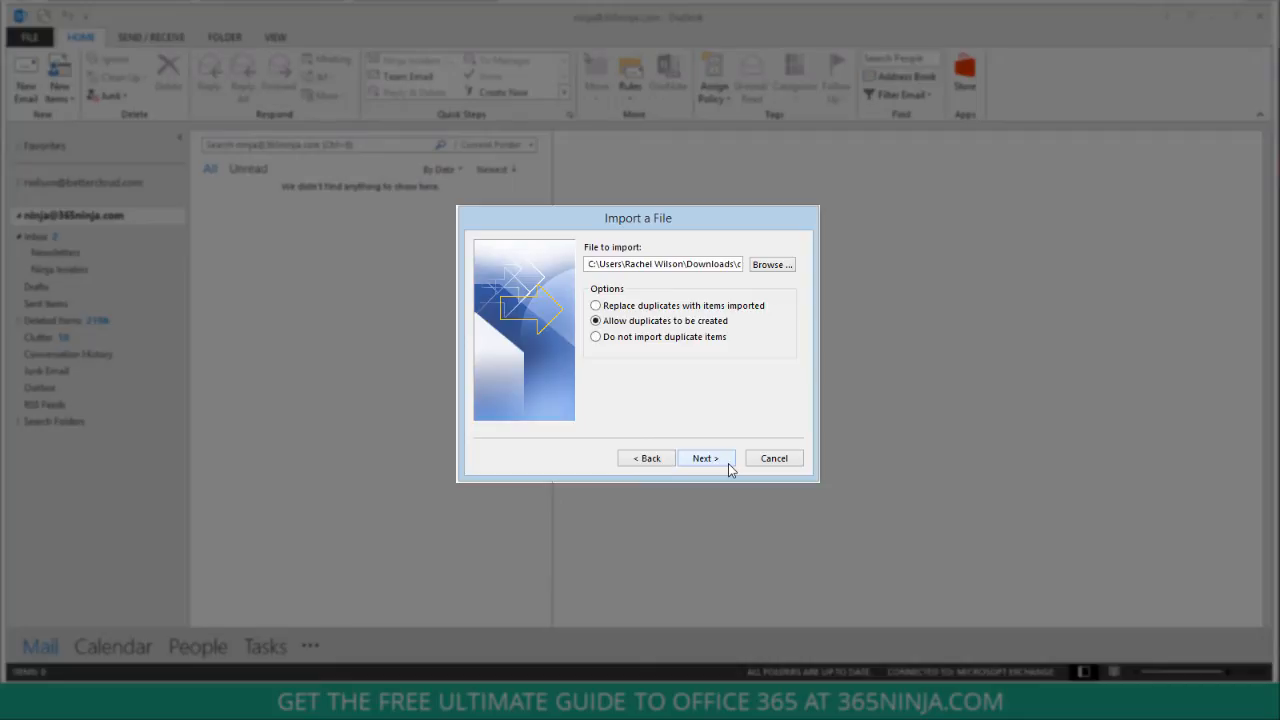
mouse_move(712, 344)
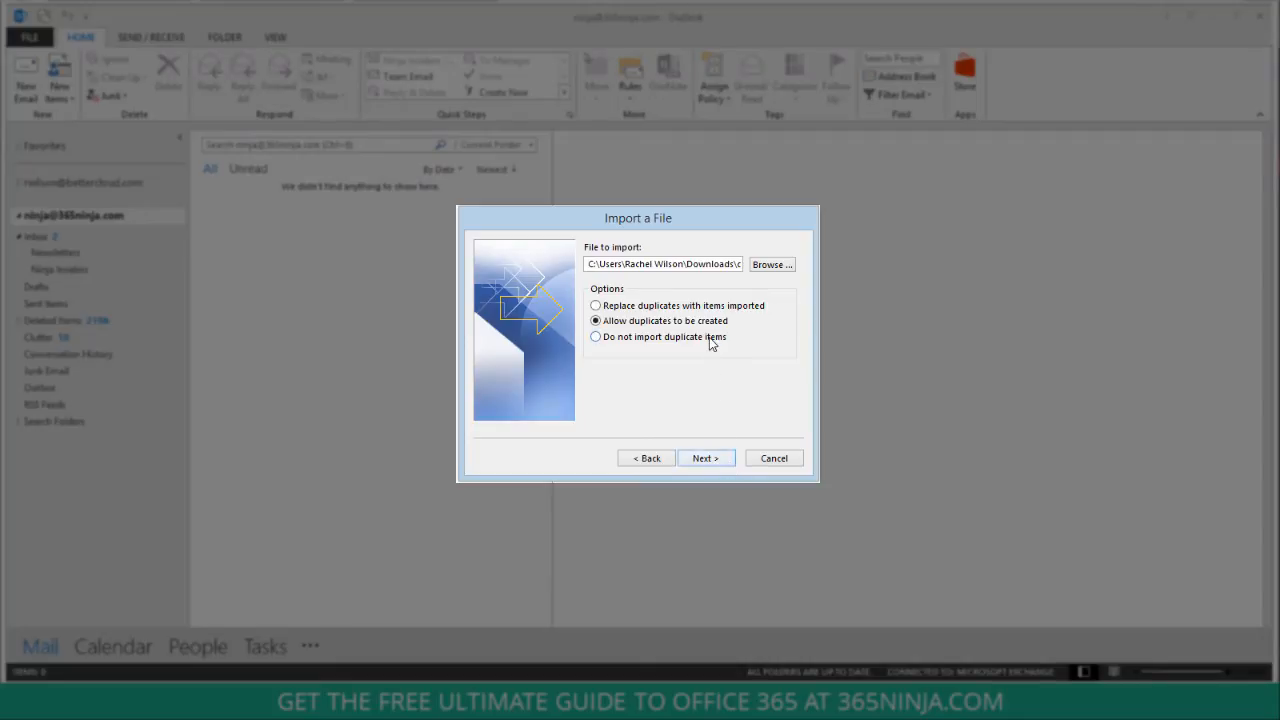
click(704, 458)
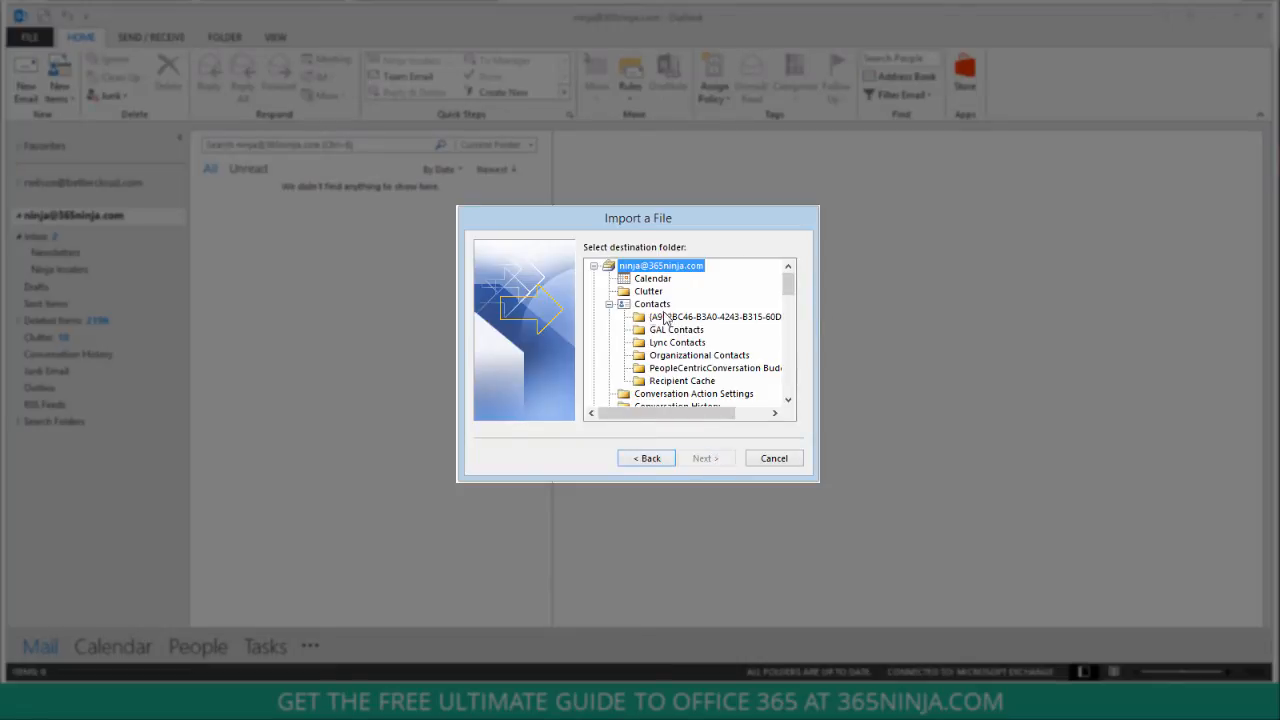
- Finish importing contacts.csv into the Contacts folder and go to People
click(652, 304)
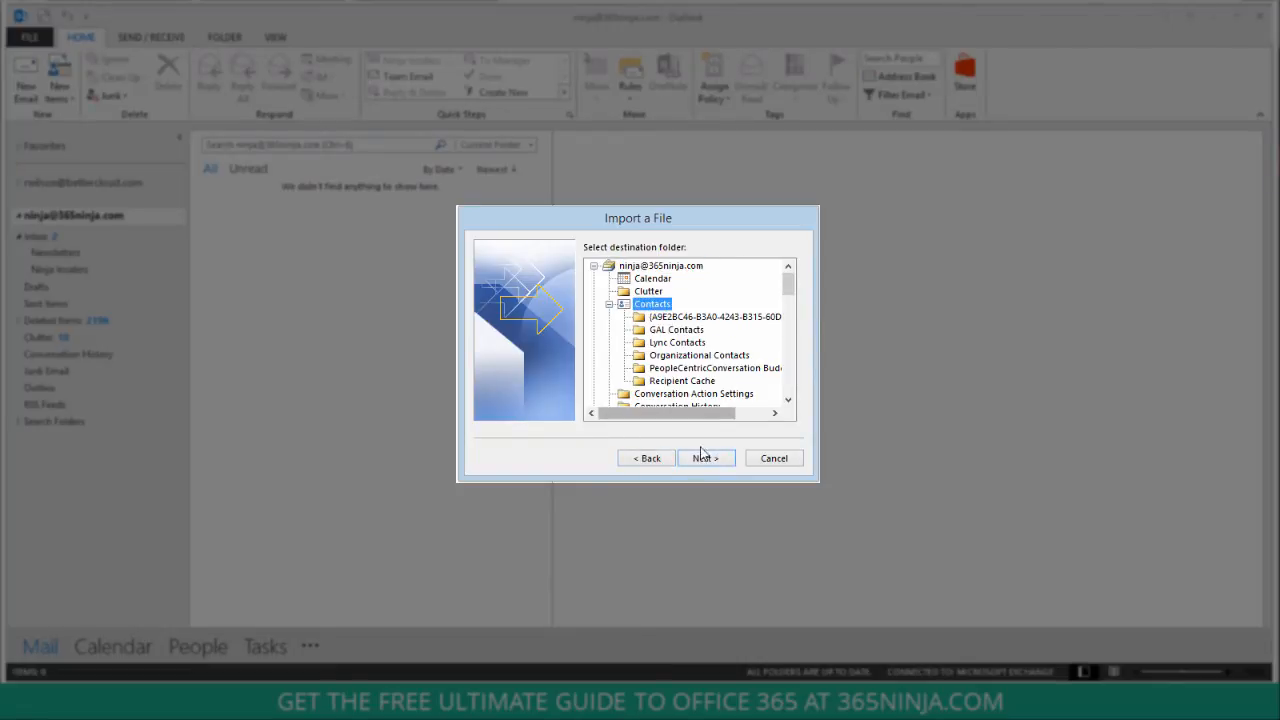
click(704, 458)
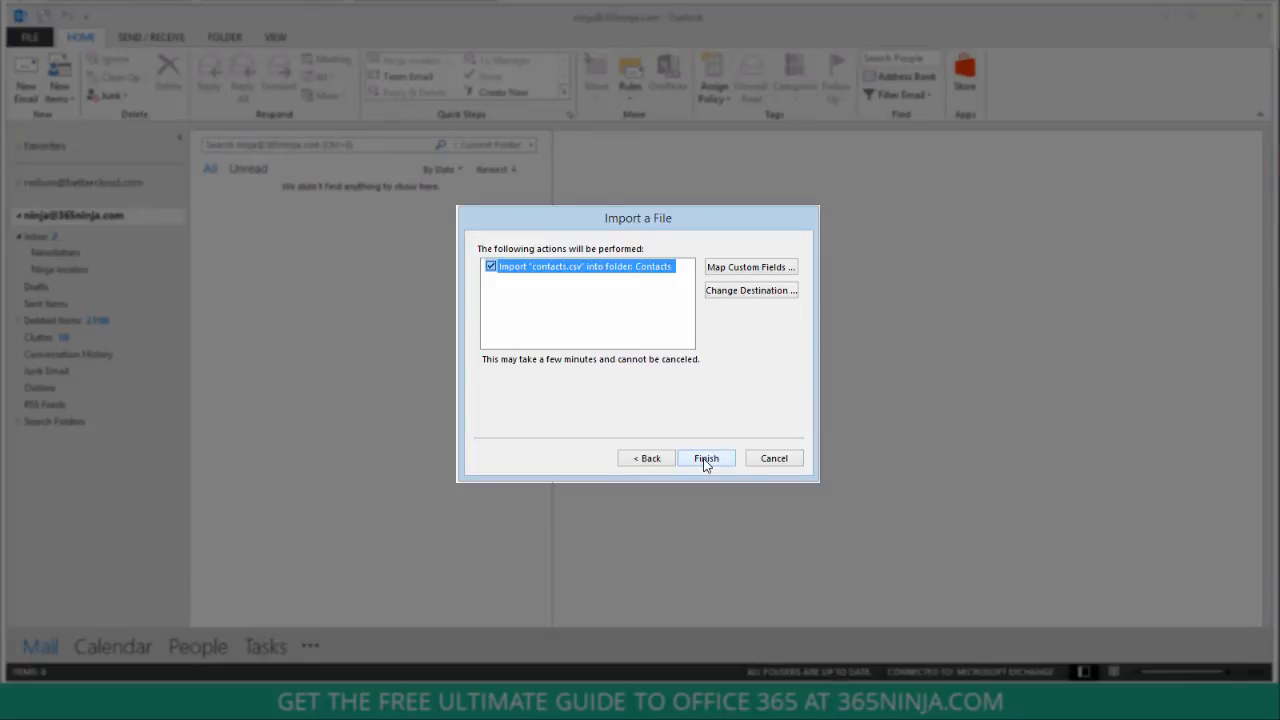
click(706, 458)
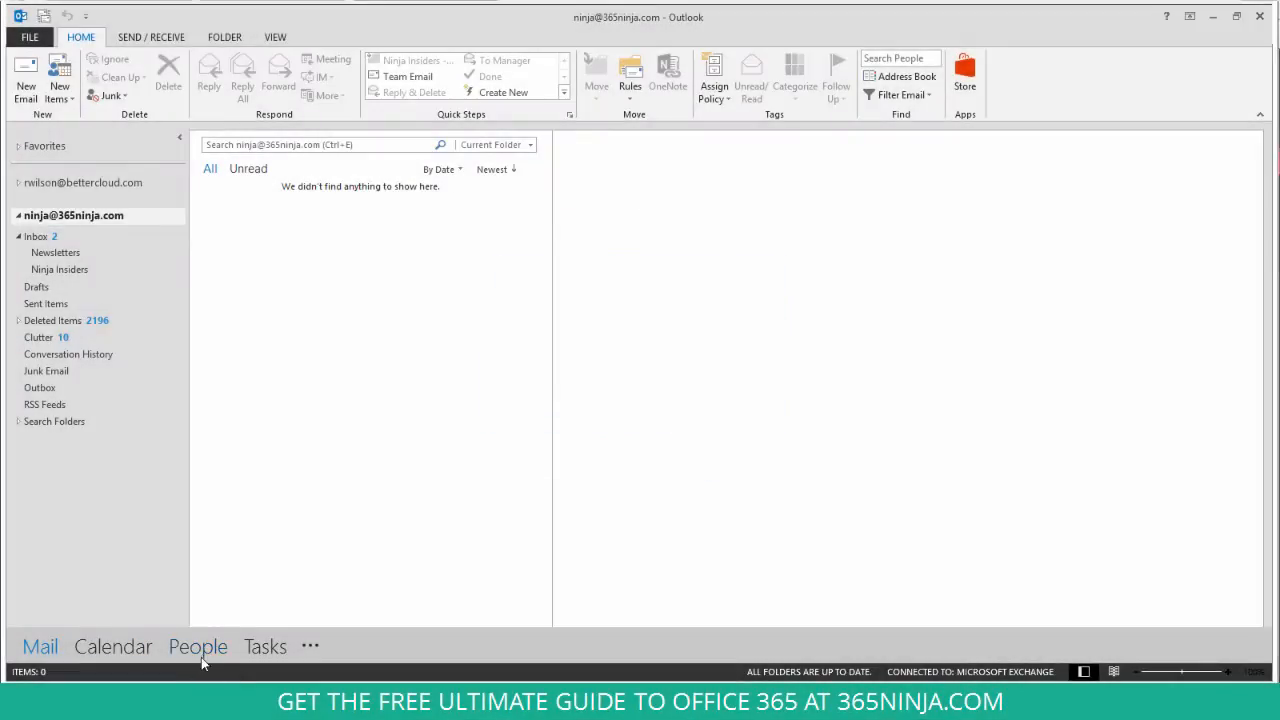
click(198, 646)
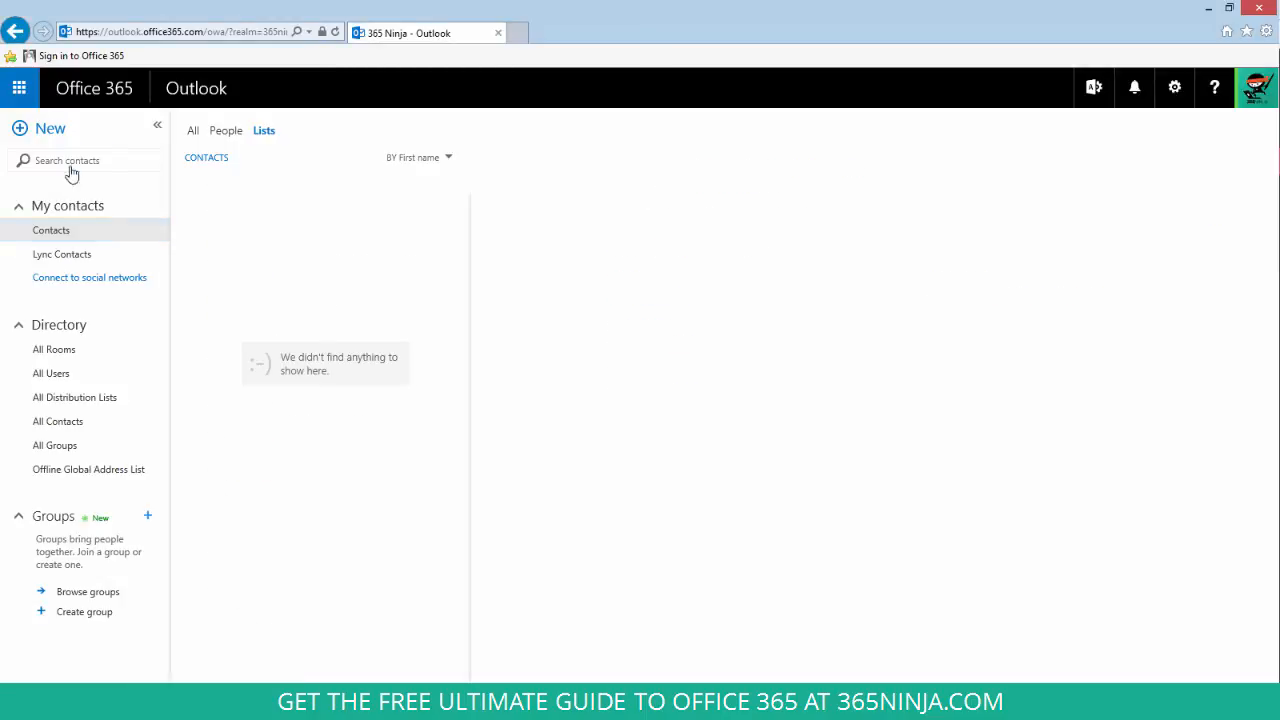
- Reach the People options page via the gear Settings menu
click(18, 88)
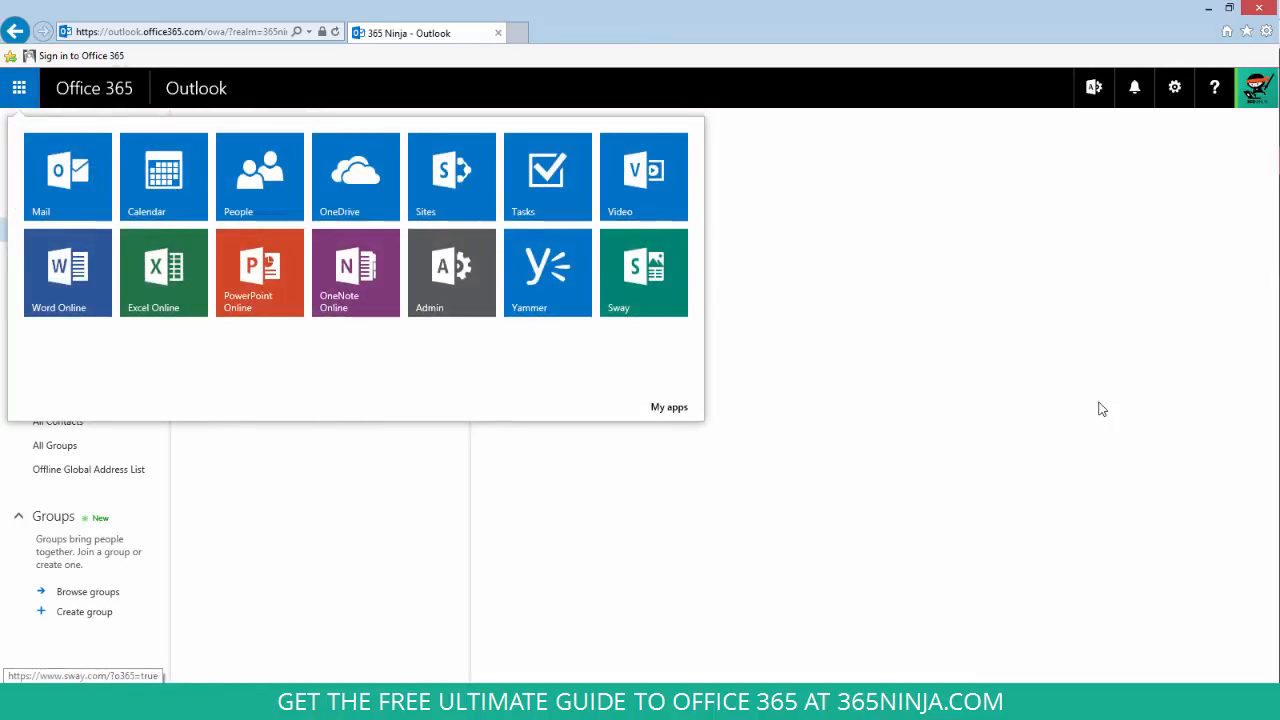
click(1174, 88)
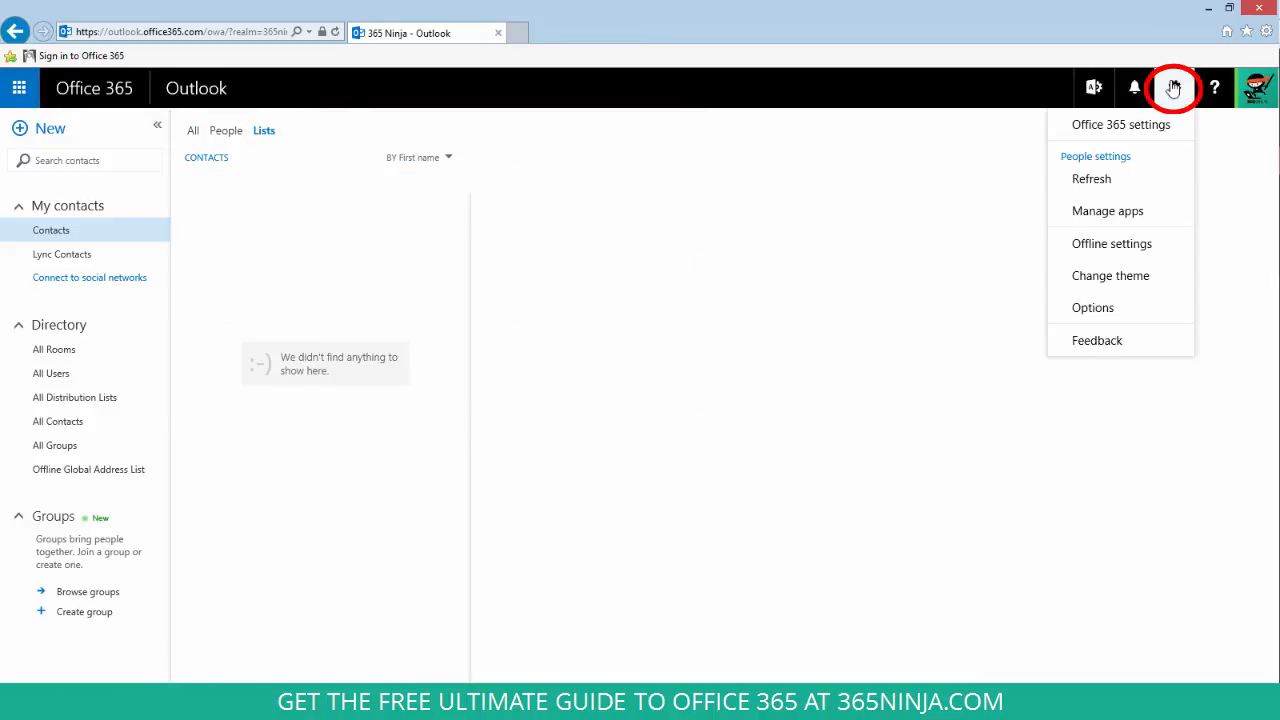
click(1092, 308)
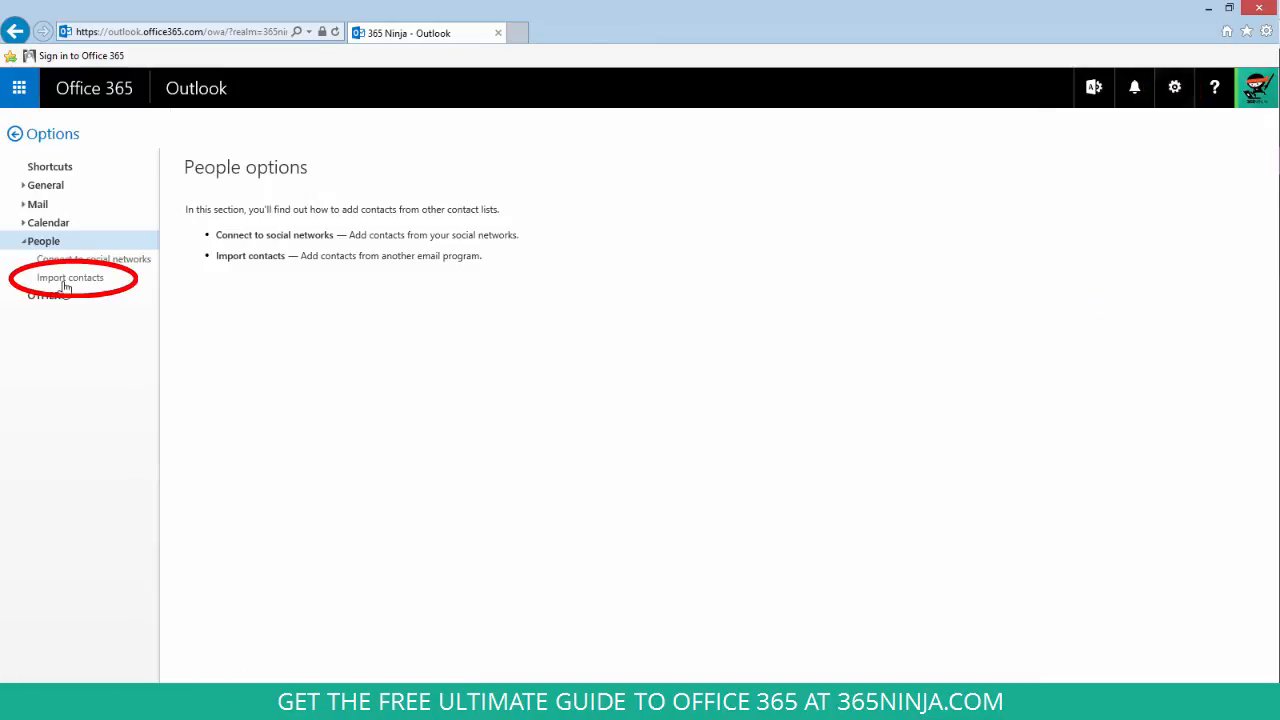
- Begin Import contacts and browse the Downloads folder for the CSV to upload
click(70, 276)
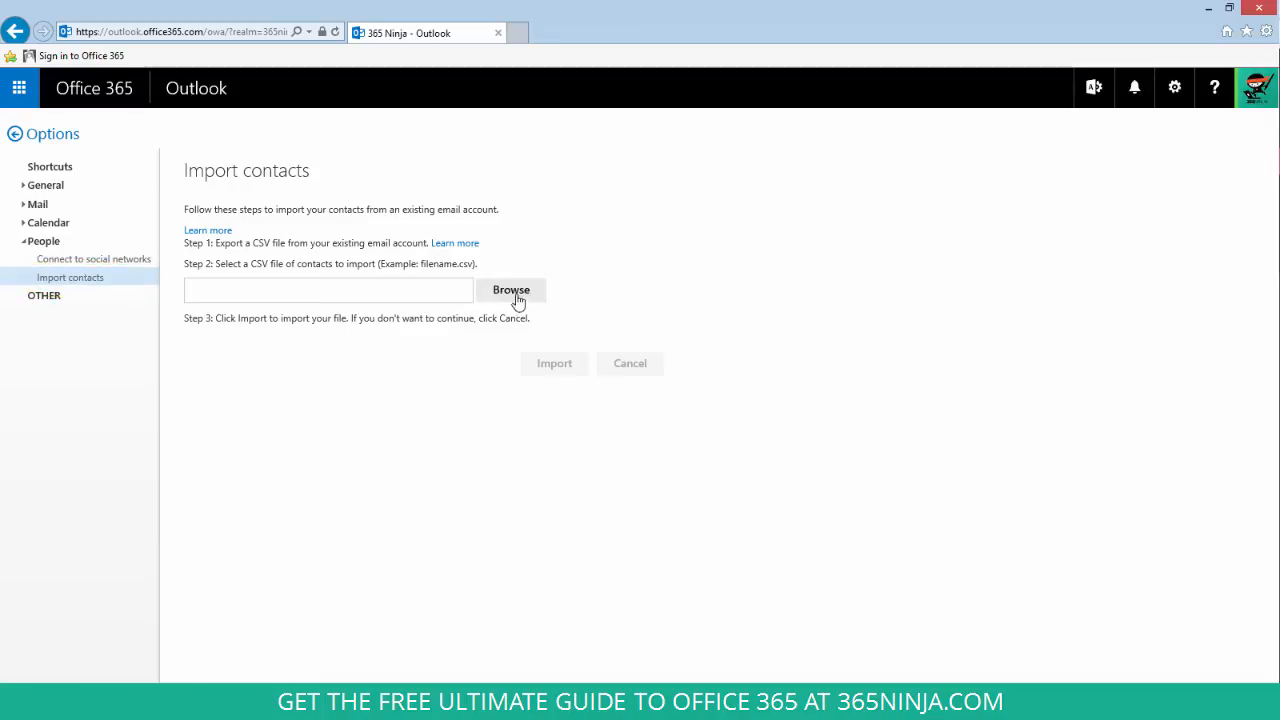
click(512, 290)
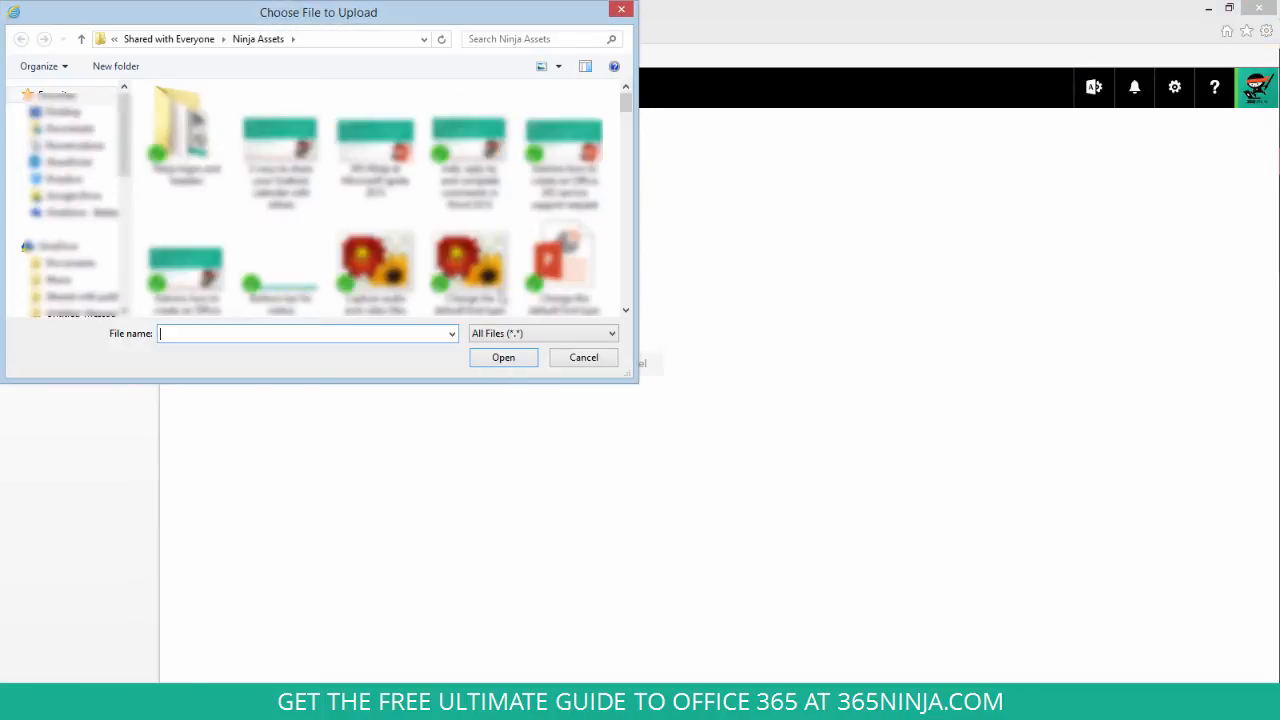
click(68, 128)
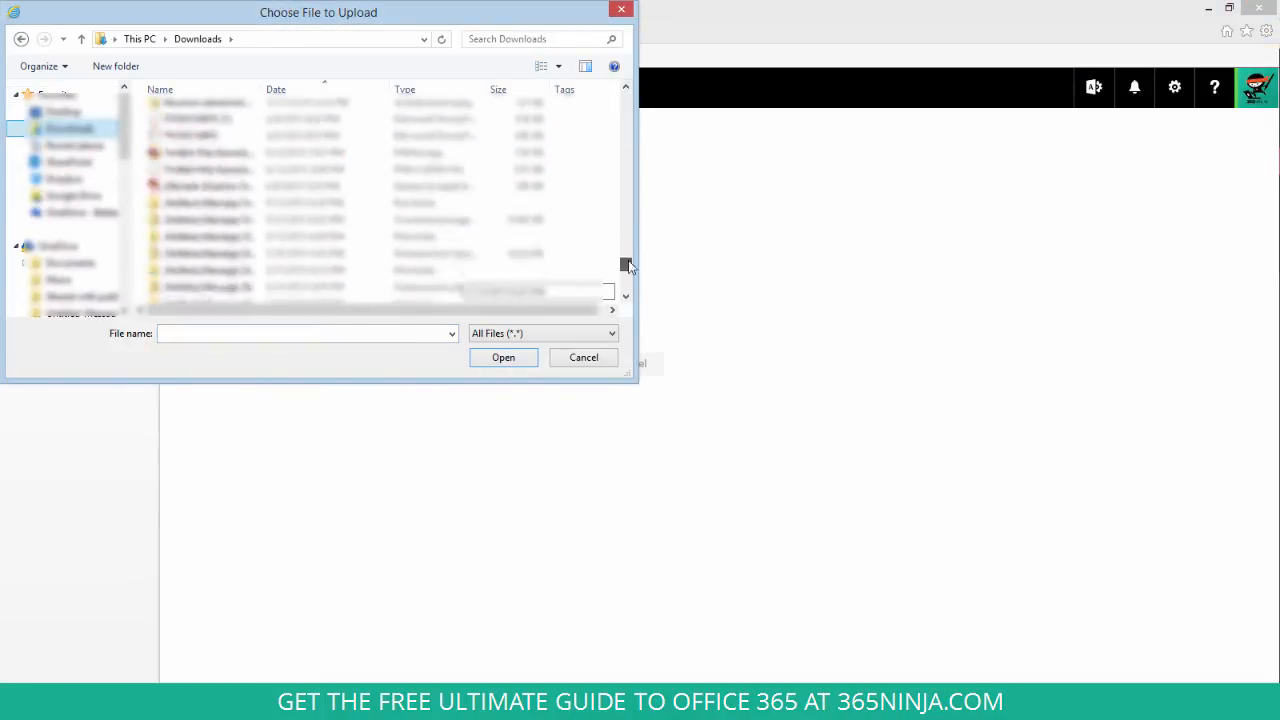